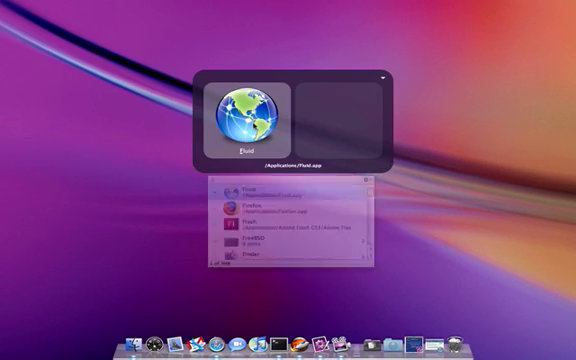
Launch Fluid from the launcher to get the Create Site Specific Browser form
{"action": "double_click", "coordinate": [240, 110]}
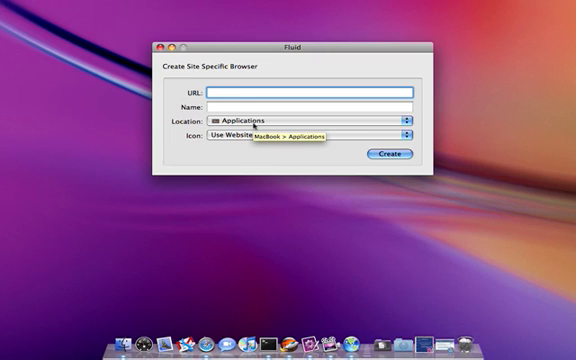
{"action": "type", "text": "http://"}
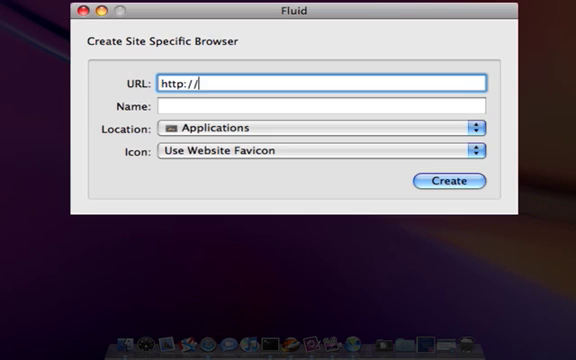
{"action": "type", "text": "webmessenge"}
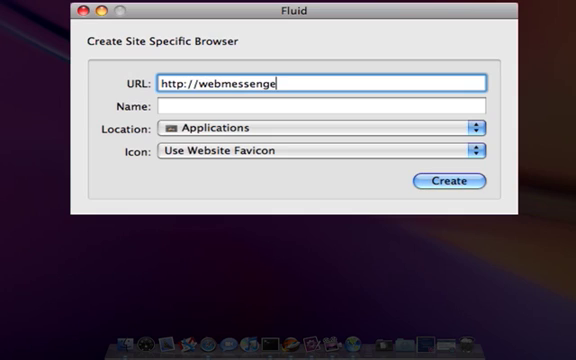
{"action": "type", "text": "r.yaho"}
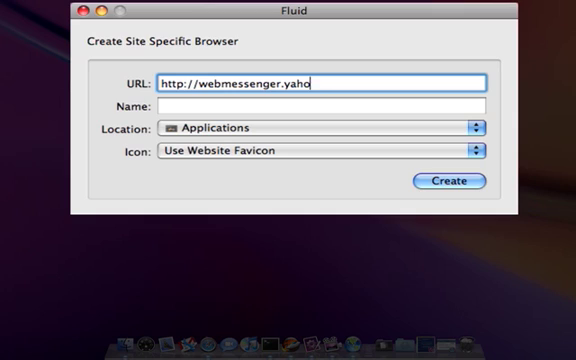
{"action": "type", "text": "o.com"}
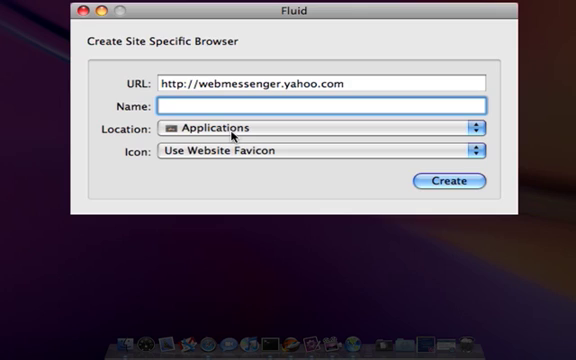
{"action": "type", "text": "Yahoo! Web.IM"}
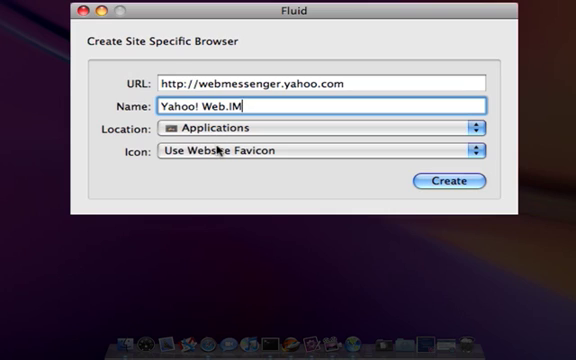
{"action": "left_click", "coordinate": [312, 152]}
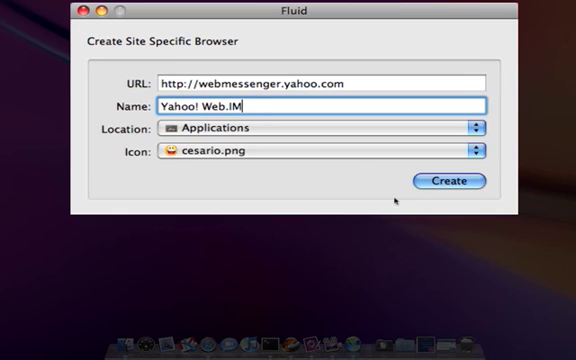
{"action": "left_click", "coordinate": [452, 180]}
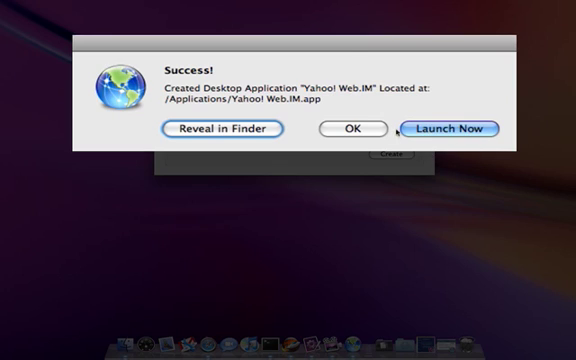
Launch the new Yahoo! Web.IM app from the Success dialog and let the sign-in page load
{"action": "left_click", "coordinate": [358, 128]}
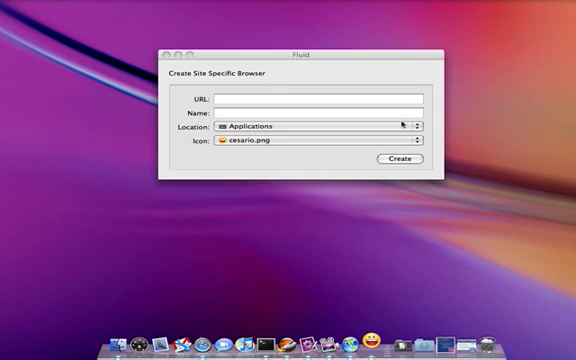
{"action": "left_click", "coordinate": [402, 160]}
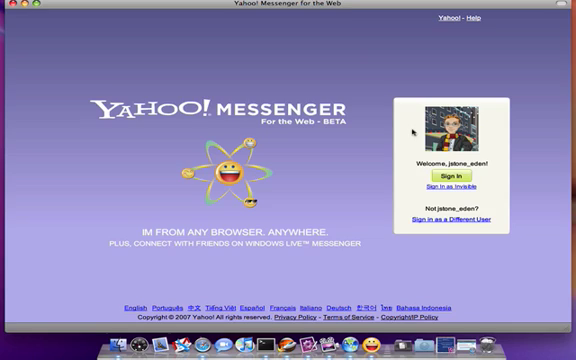
Create a new userscript named WebIM from the Userscripts menu
{"action": "left_click", "coordinate": [220, 6]}
{"action": "type", "text": "W"}
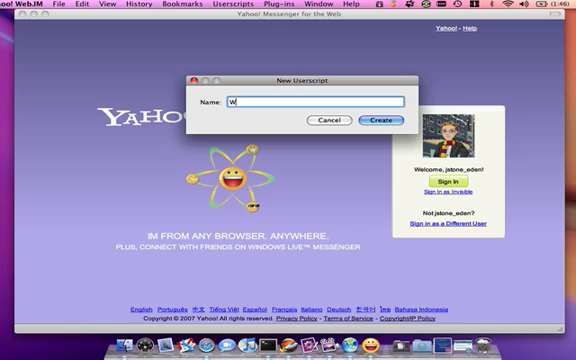
{"action": "type", "text": "ebIM"}
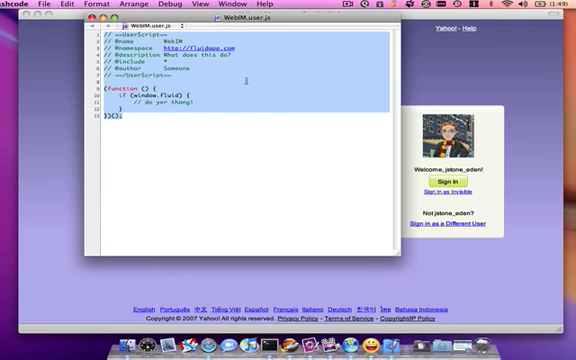
Scroll through the pasted WebIM script using showGrowlNotification and dockBadge
{"action": "scroll", "scroll_direction": "down", "scroll_amount": 3}
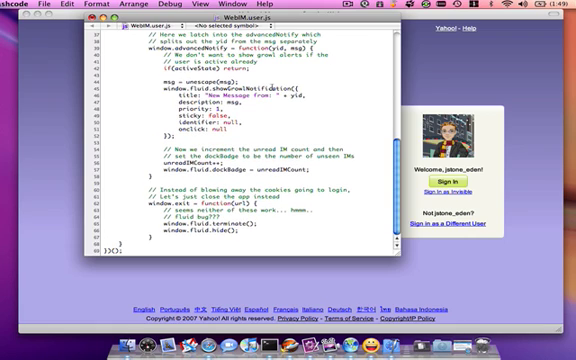
{"action": "scroll", "scroll_direction": "up", "scroll_amount": 3}
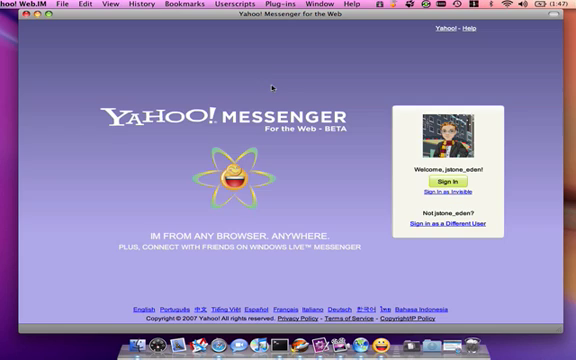
Sign in from the Yahoo! Messenger for the Web start page
{"action": "left_click", "coordinate": [224, 4]}
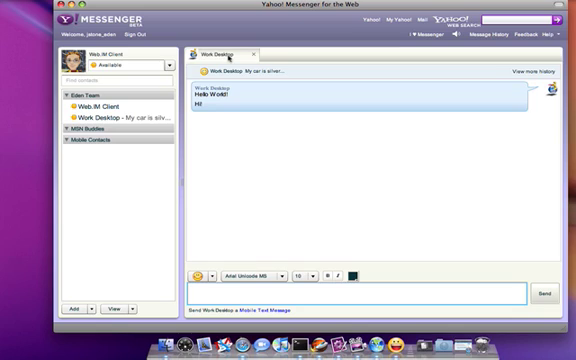
{"action": "mouse_move", "coordinate": [258, 124]}
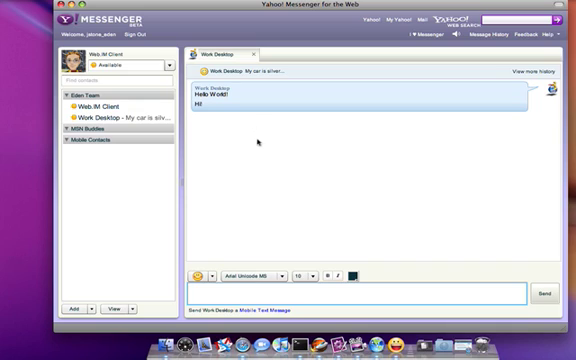
{"action": "mouse_move", "coordinate": [344, 336]}
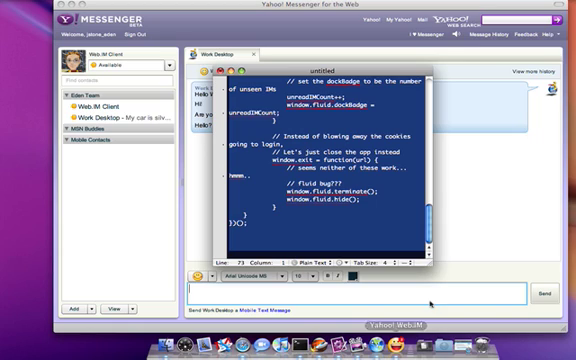
Bring the Messenger conversation with 'Are you there?' and 'Hello?' back in front
{"action": "left_click", "coordinate": [216, 64]}
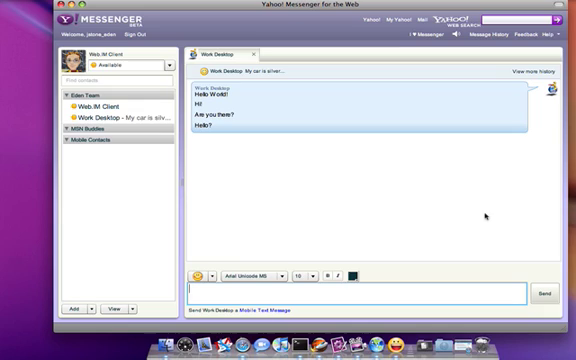